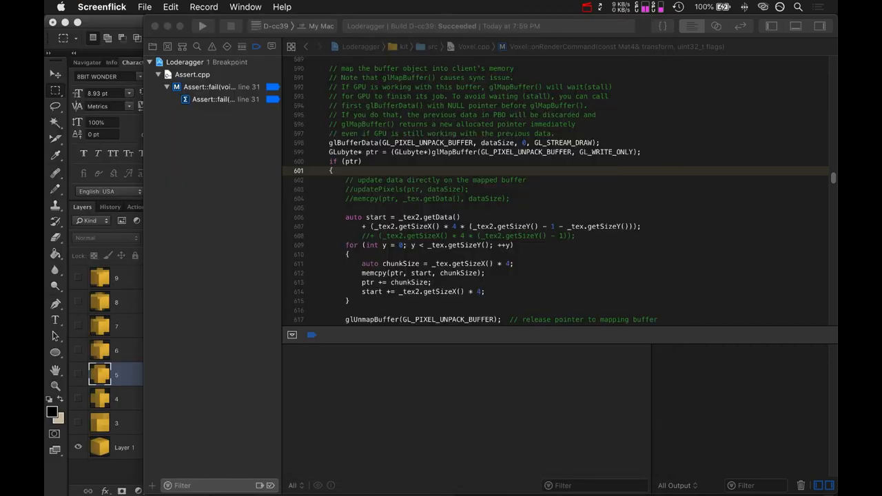
# - Switch from Xcode over to Adobe Photoshop CS6 with the app switcher
pyautogui.press('cmd+tab')
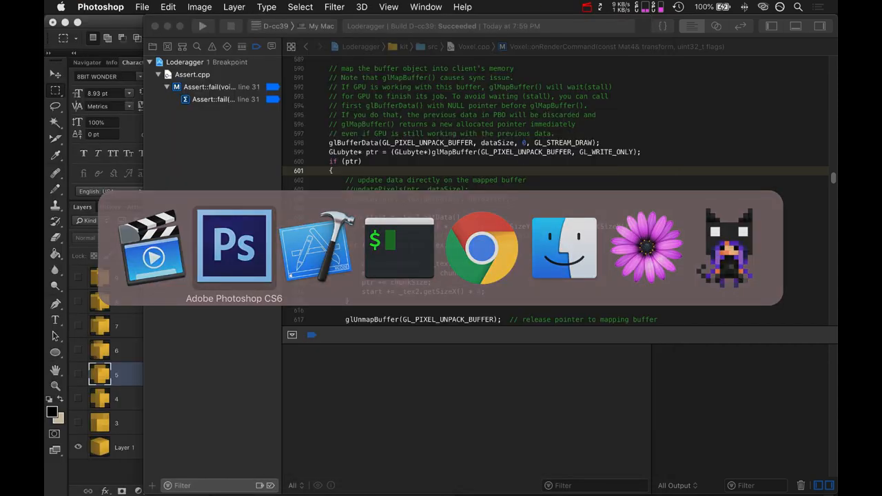
# - Compare layer 4's pixelated cube against the smooth cube render close up in voxel-angle-20.psd
pyautogui.click(234, 248)
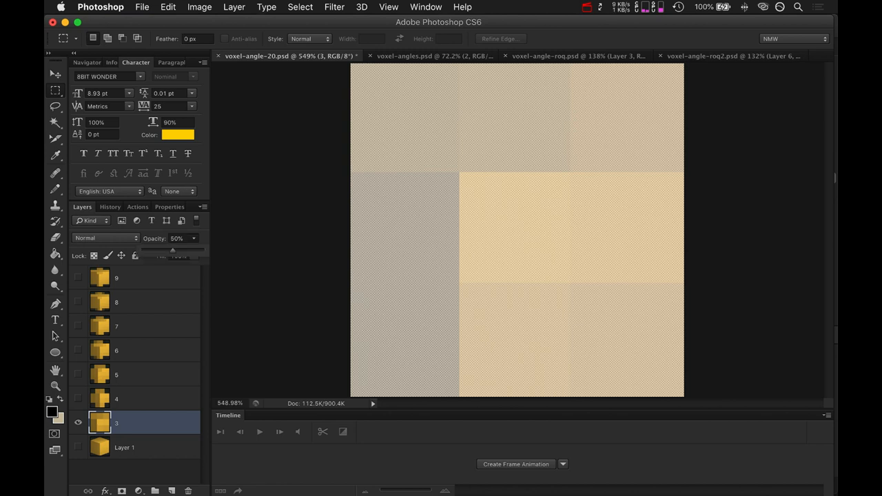
pyautogui.click(178, 238)
pyautogui.write('100')
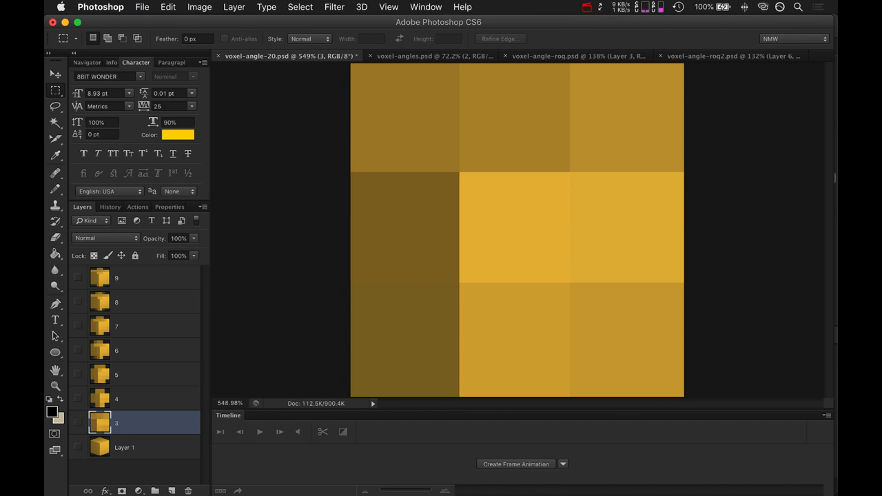
pyautogui.click(77, 446)
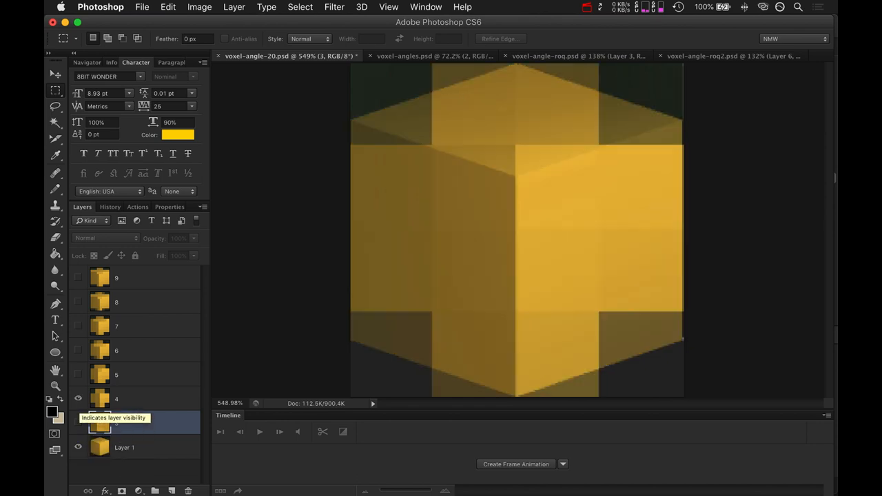
pyautogui.click(116, 398)
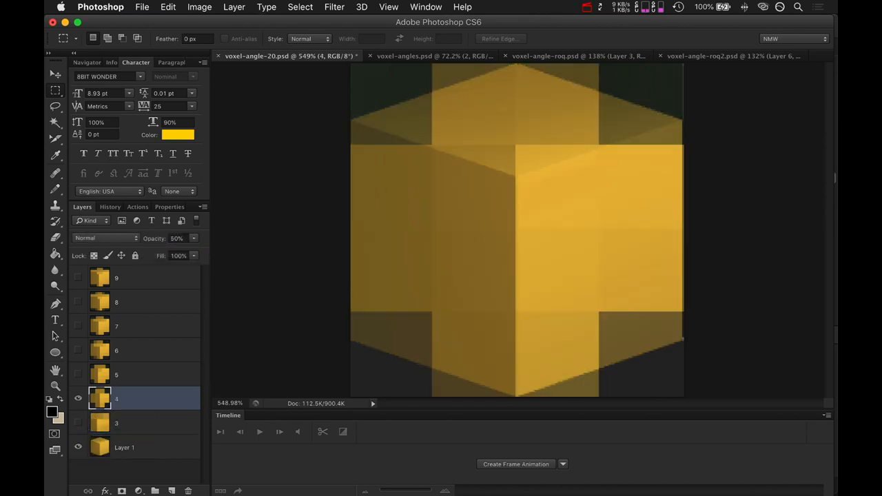
pyautogui.tripleClick(176, 237)
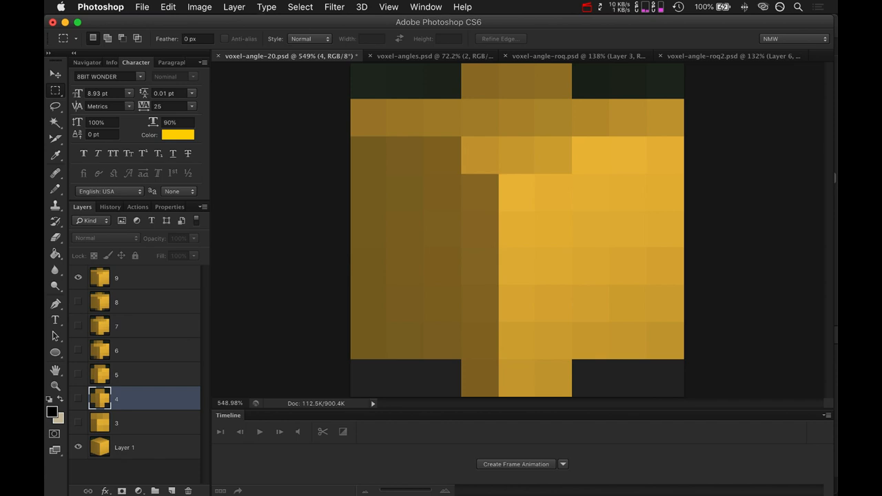
pyautogui.click(115, 422)
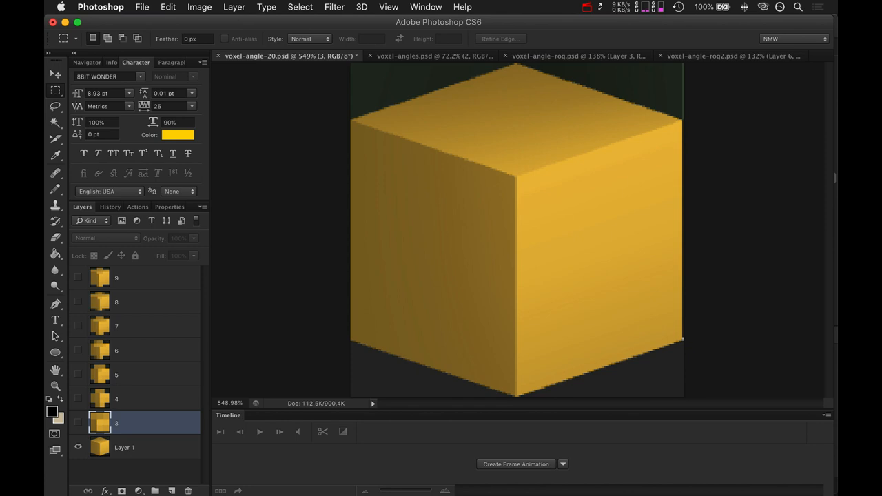
# - Close the voxel-angle-20 document
pyautogui.click(218, 55)
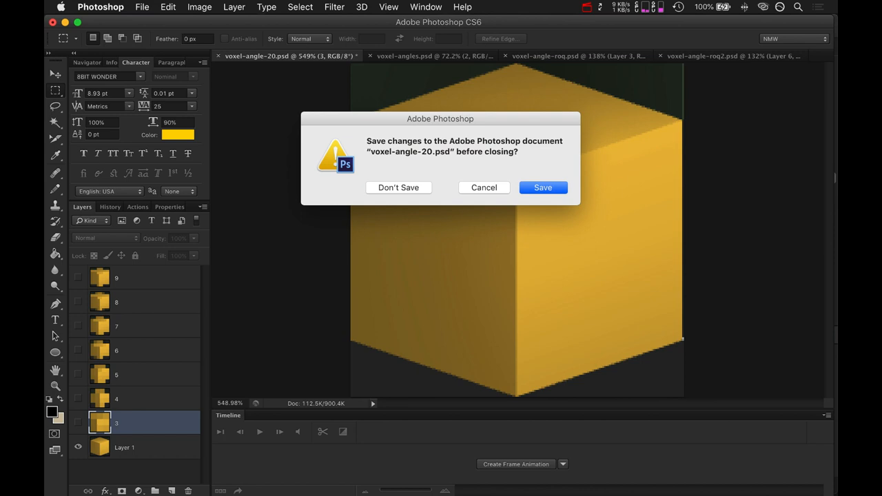
# - Discard voxel-angle-20's changes, then view voxel-angles frames 4 and 5 with the red checkerboard overlay hidden
pyautogui.click(398, 188)
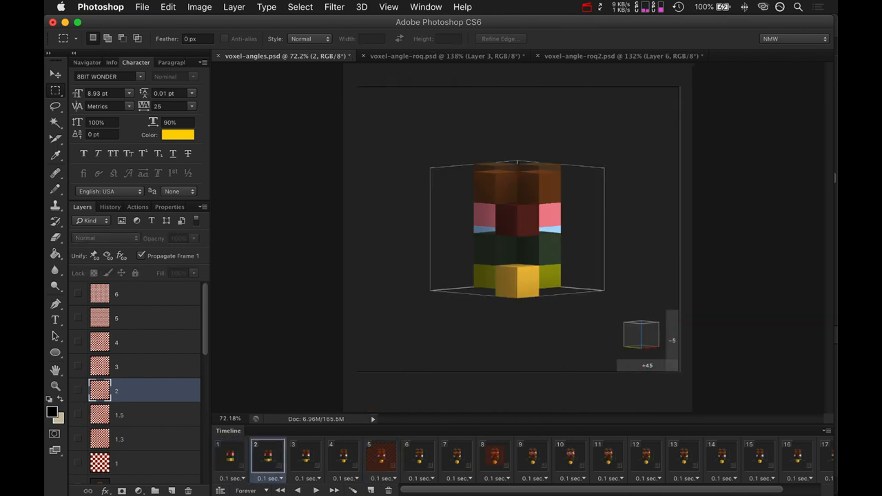
pyautogui.click(342, 454)
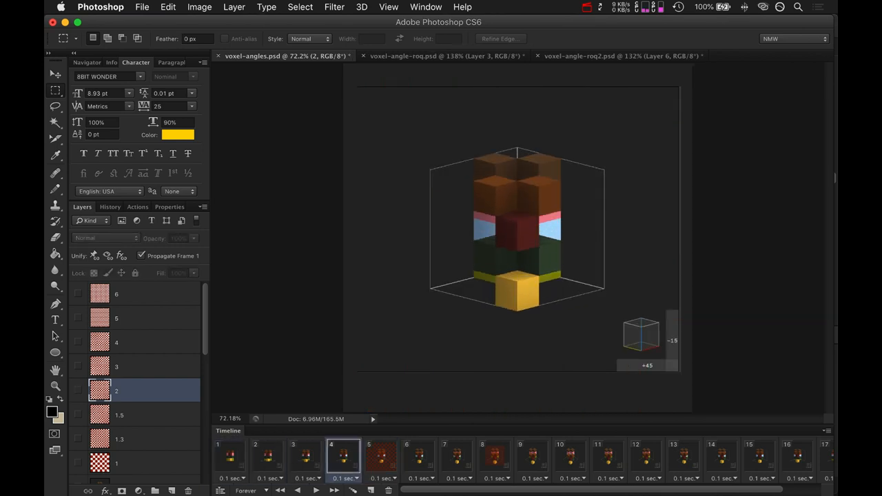
pyautogui.click(419, 455)
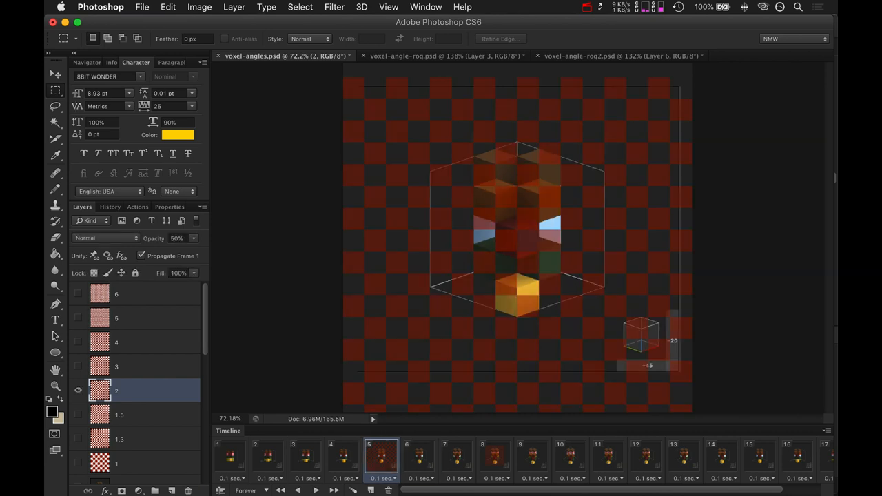
pyautogui.click(77, 390)
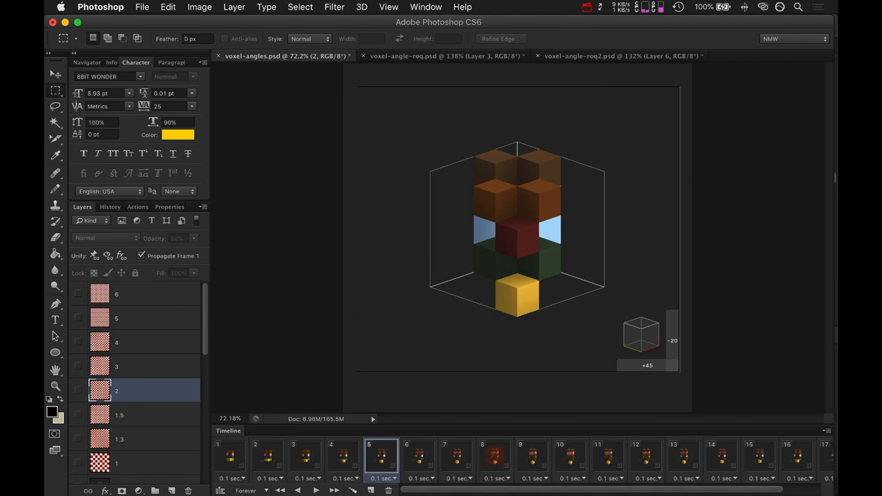
pyautogui.moveTo(77, 389)
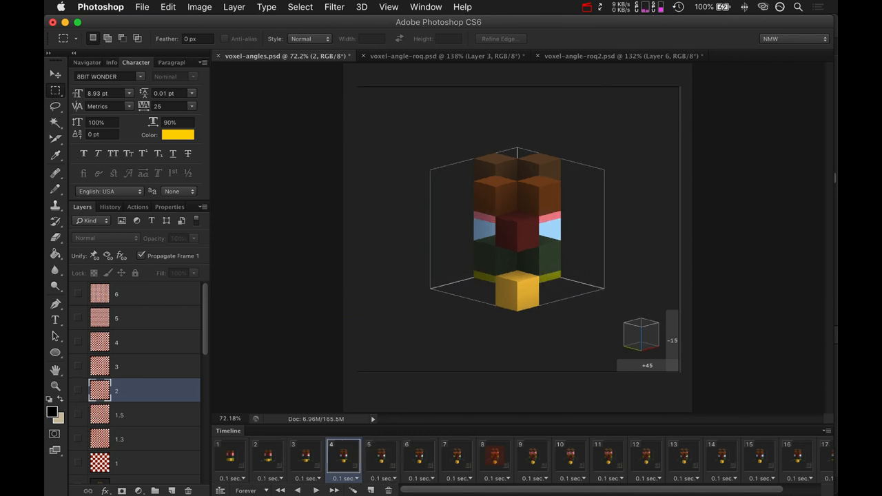
pyautogui.click(419, 455)
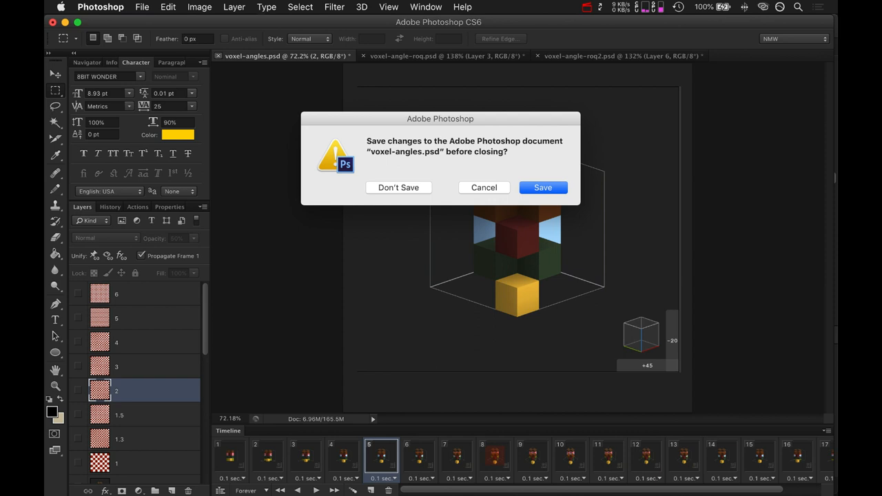
# - Close voxel-angles without saving, leaving the swordsman document voxel-angle-roq.psd showing
pyautogui.click(399, 187)
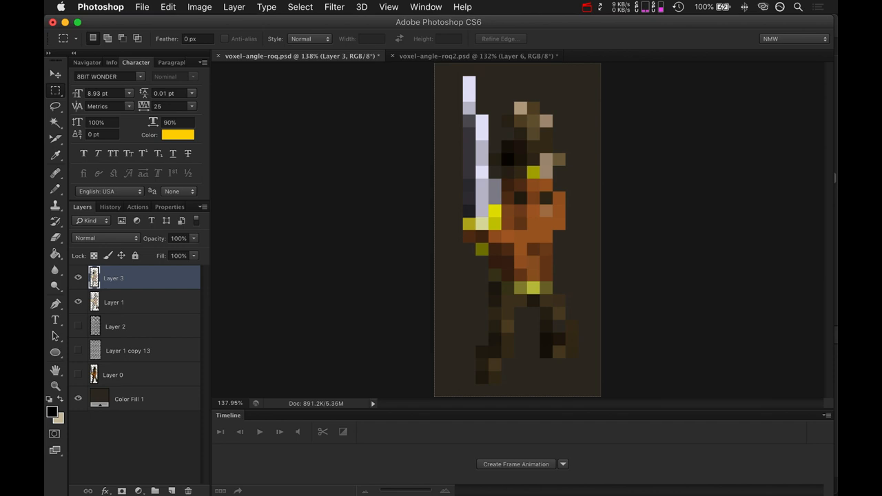
pyautogui.click(476, 55)
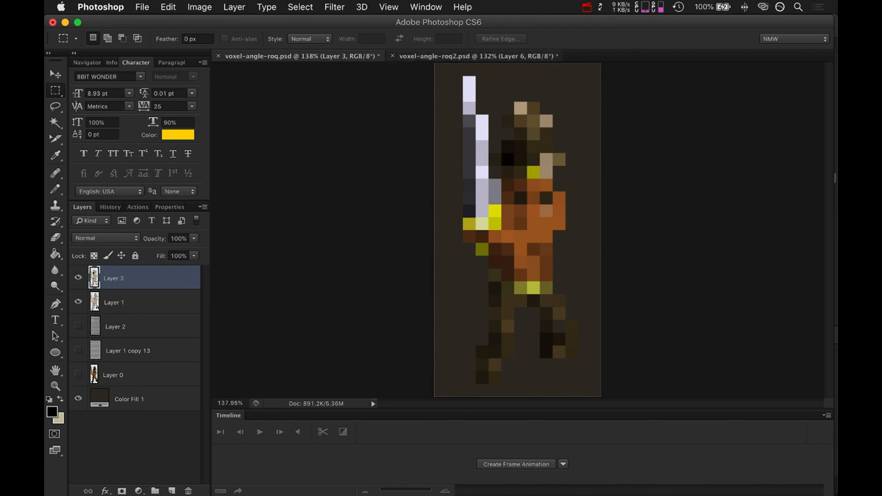
# - Switch to voxel-angle-roq2.psd and flip between the first and second animation poses
pyautogui.click(475, 55)
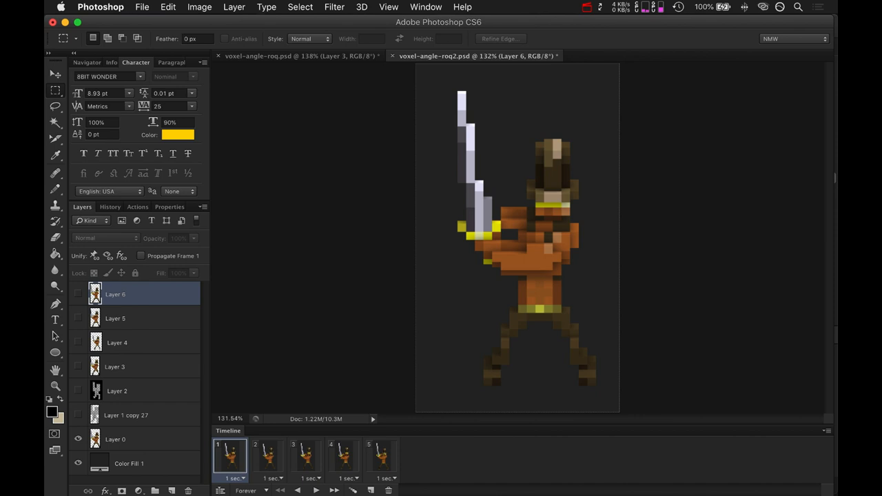
pyautogui.click(267, 457)
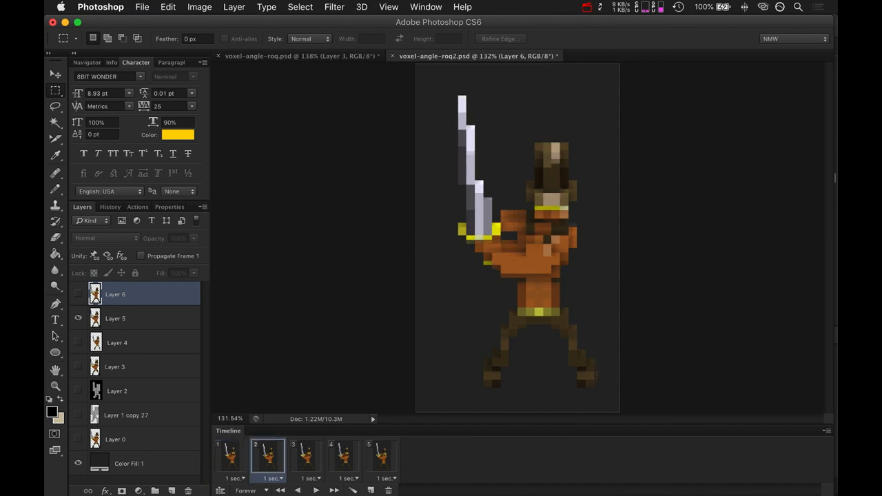
pyautogui.moveTo(278, 491)
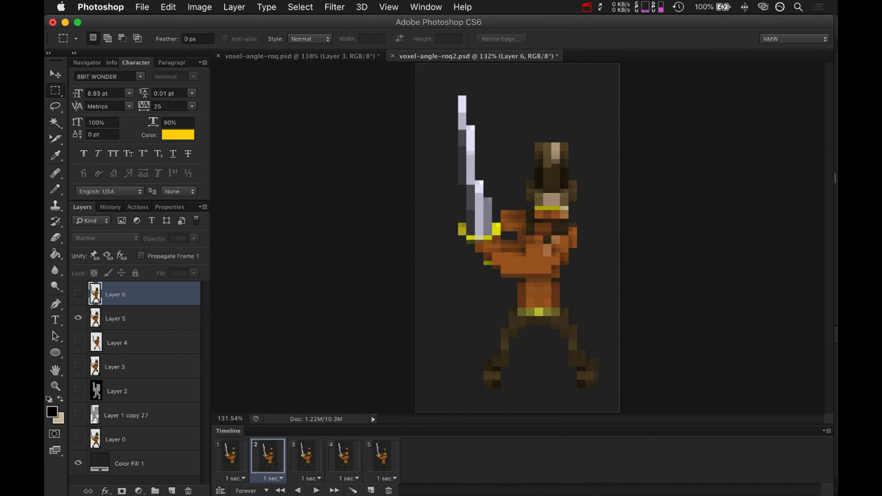
pyautogui.click(232, 458)
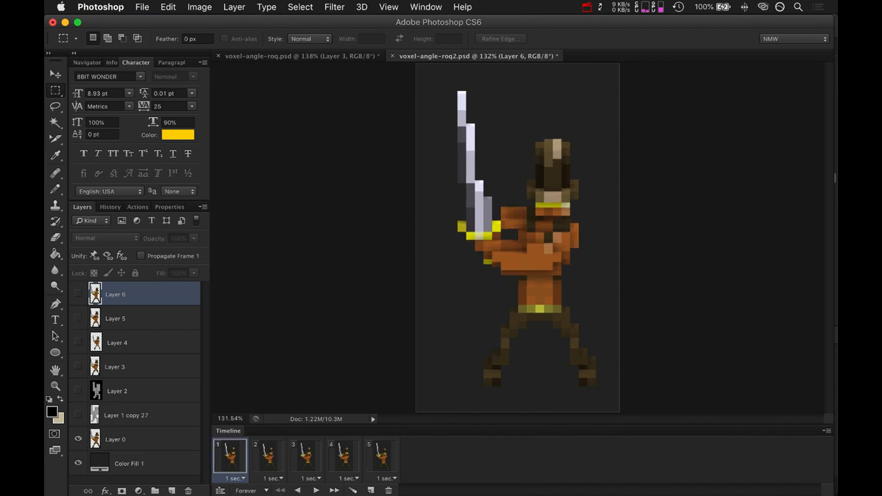
pyautogui.click(268, 458)
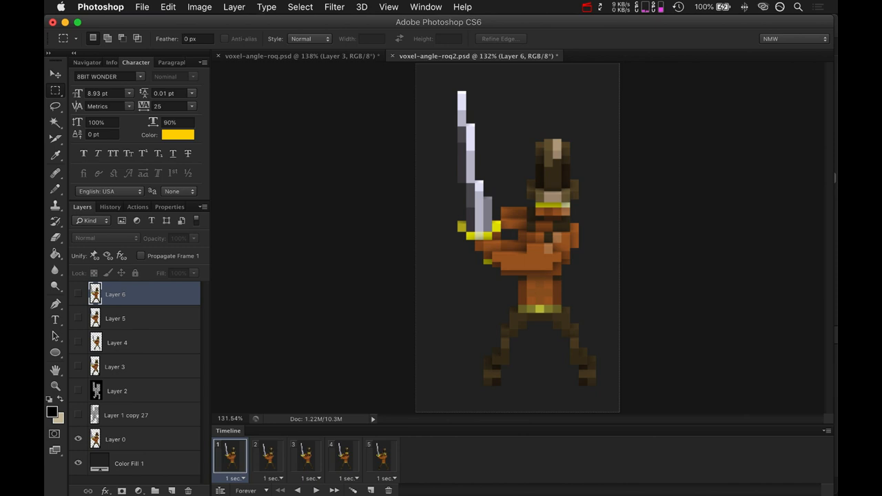
# - View the third pose, check it against the first, then move on to the fourth pose
pyautogui.click(306, 455)
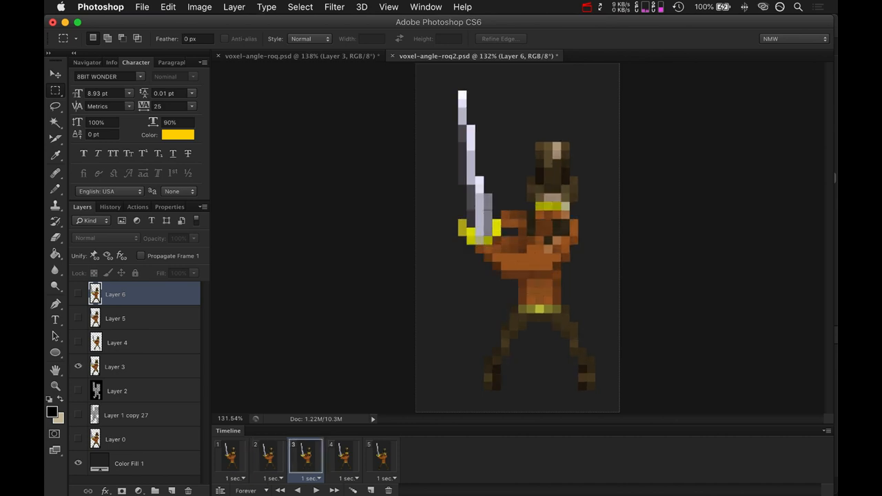
pyautogui.click(230, 458)
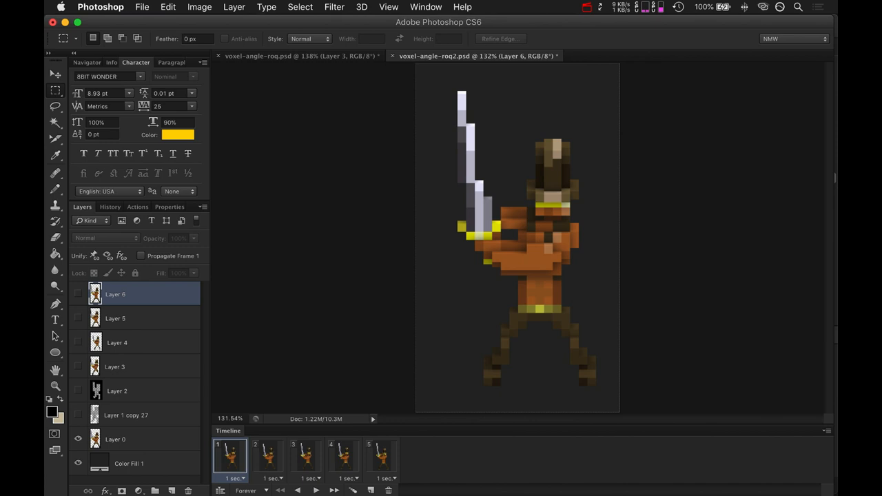
pyautogui.click(306, 458)
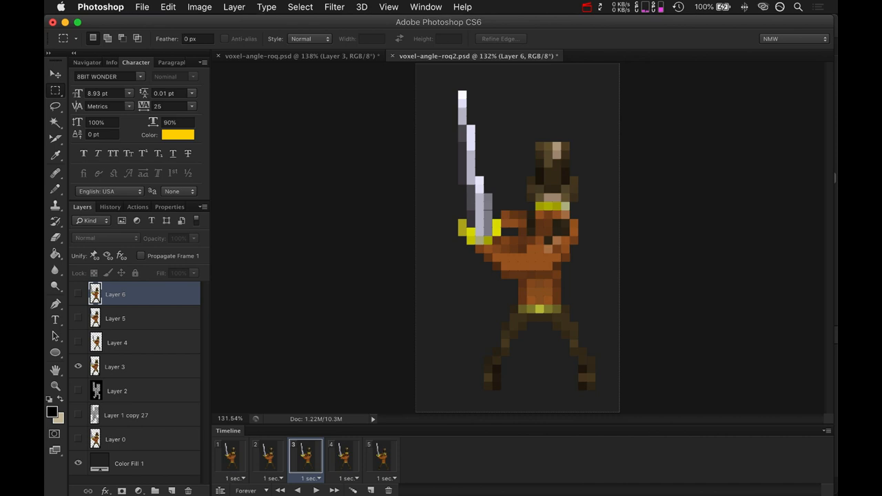
pyautogui.click(344, 458)
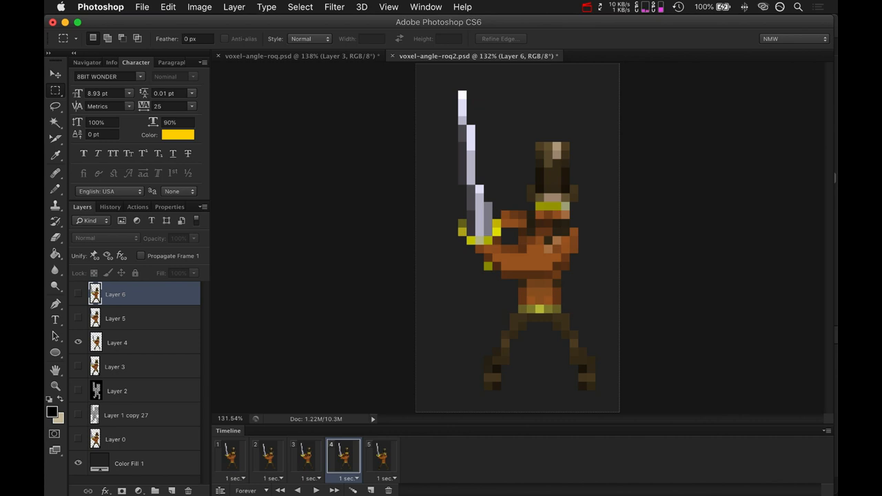
pyautogui.moveTo(351, 479)
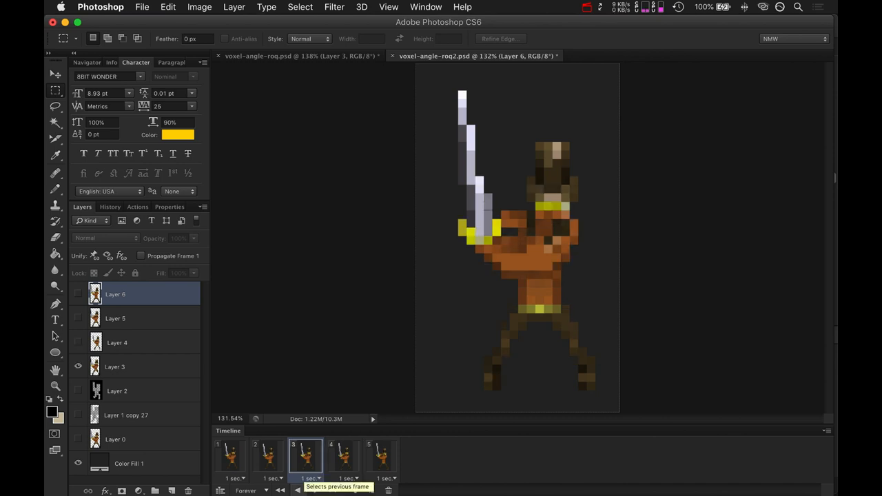
# - Flip back and forth between the fourth pose and the final wide-legged sixth pose, ending on the sixth
pyautogui.click(343, 458)
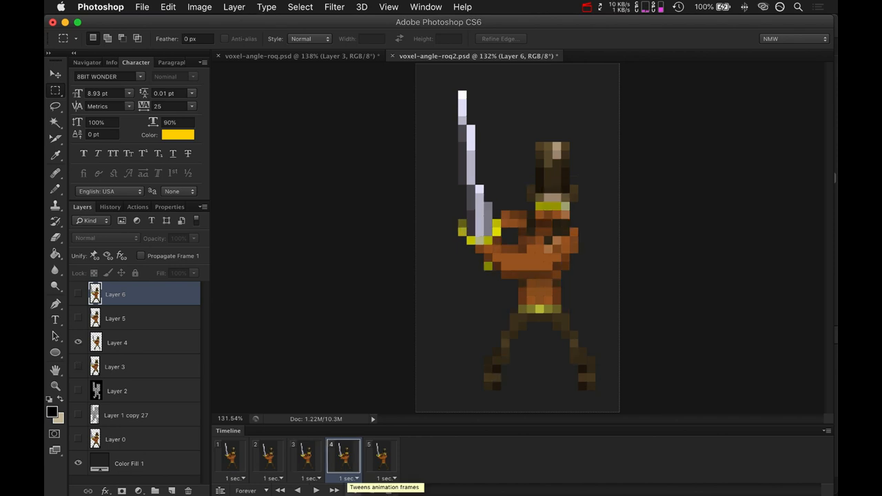
pyautogui.click(380, 458)
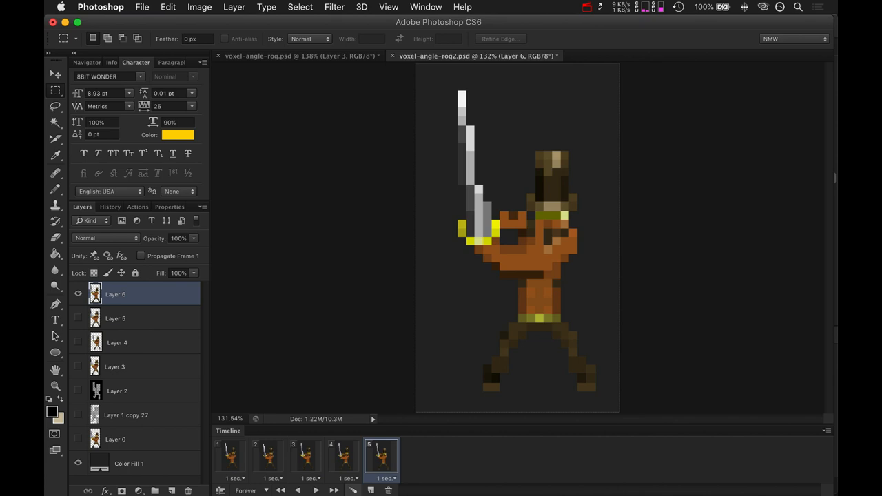
pyautogui.moveTo(353, 490)
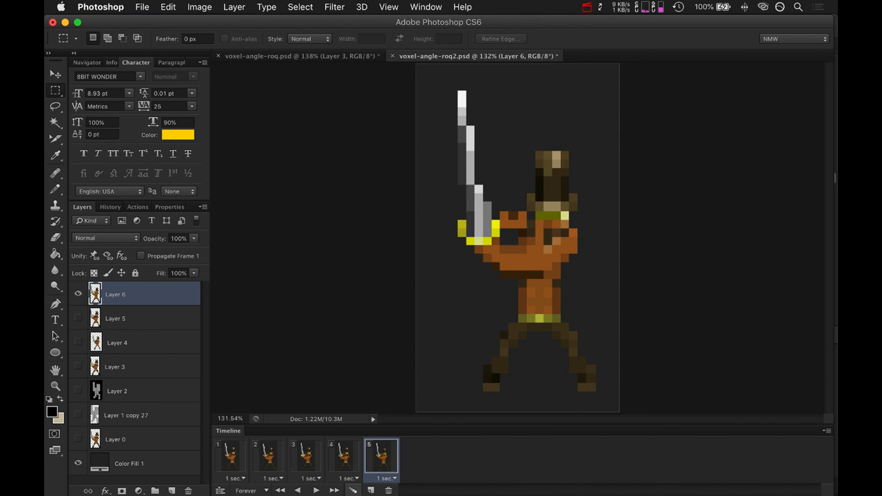
pyautogui.click(342, 458)
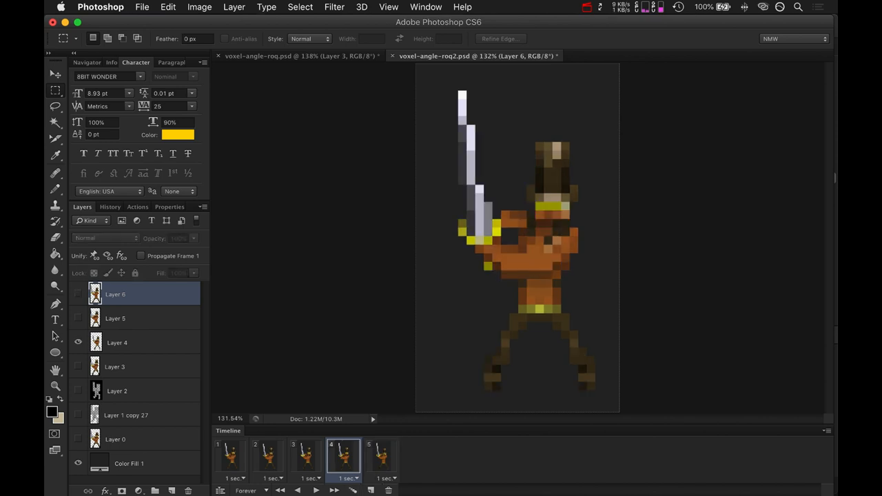
pyautogui.click(381, 457)
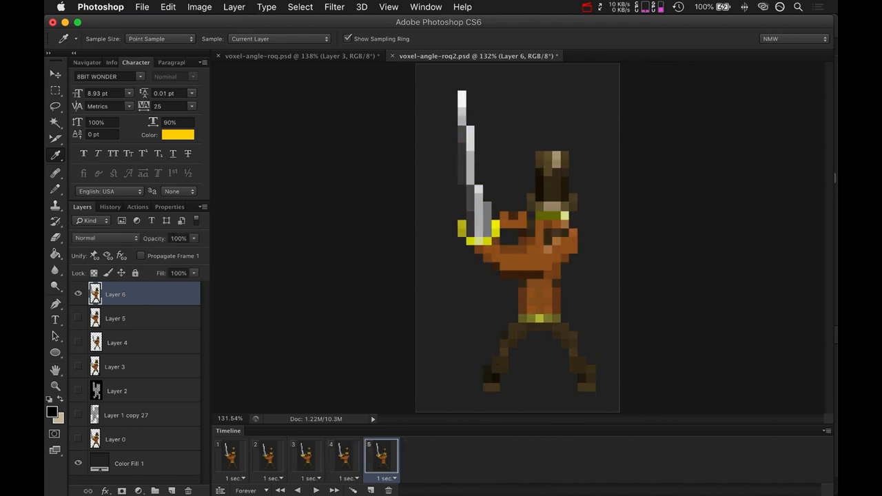
pyautogui.click(342, 458)
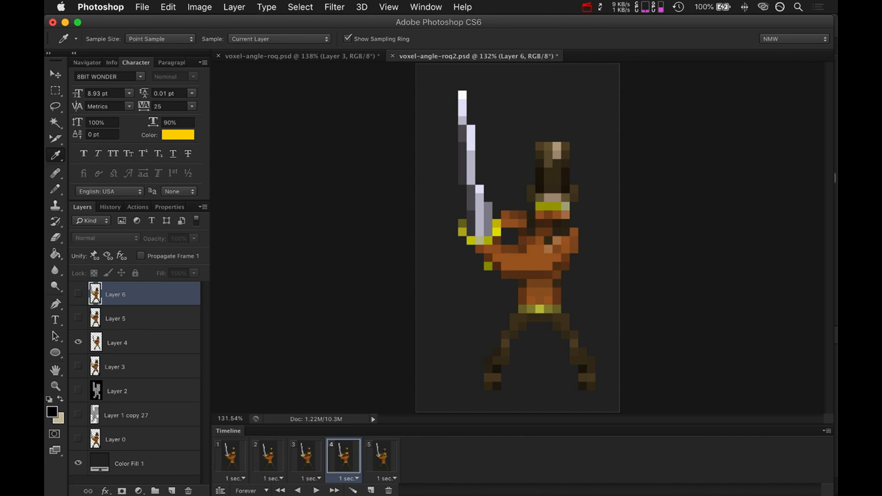
pyautogui.click(382, 458)
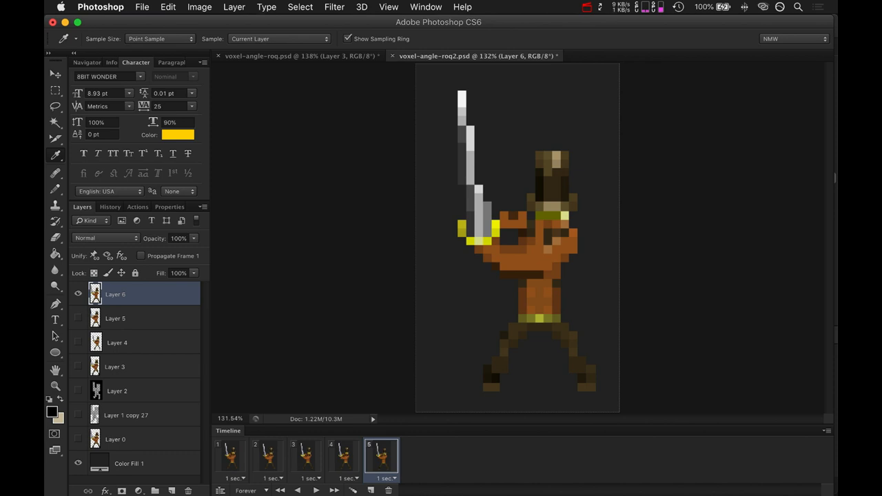
# - Show the fourth pose with the raised sword and bent legs again
pyautogui.click(341, 458)
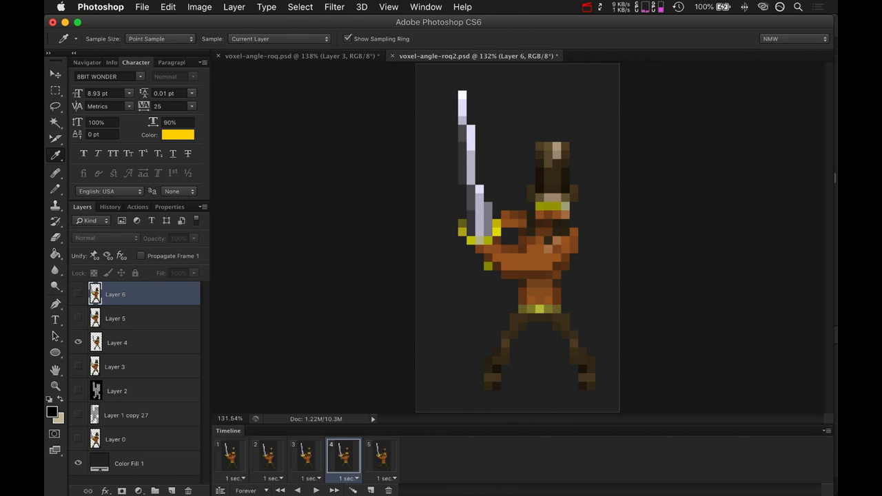
# - Switch to iTerm2 and scroll the Vim buffer of kit/src/Voxel.cpp down to Voxel::erase
pyautogui.press('cmd+tab')
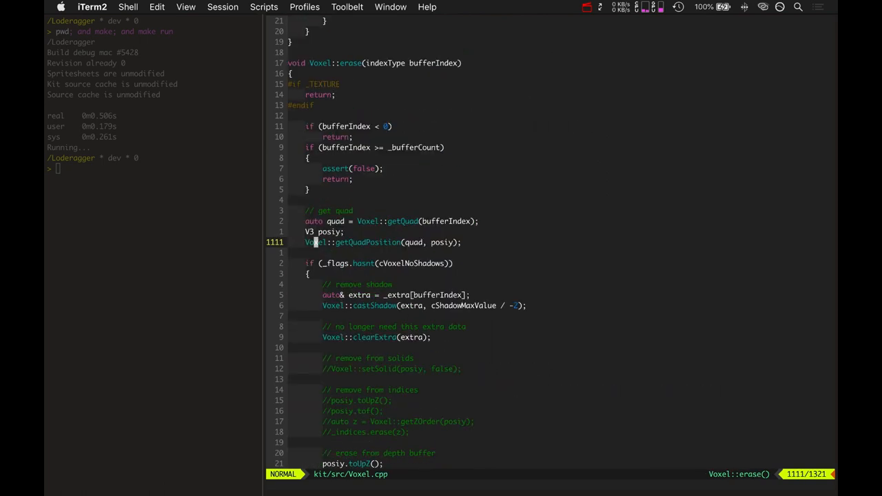
pyautogui.scroll(-3)
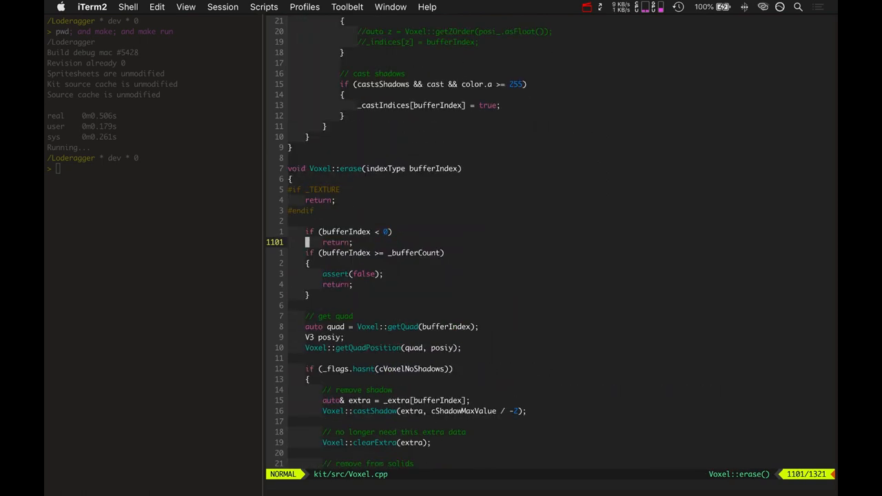